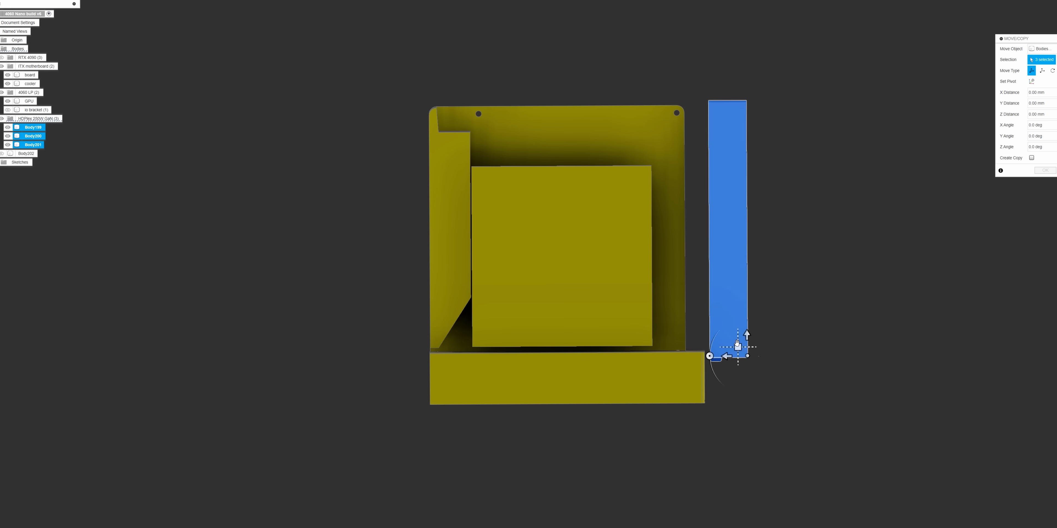
Drag the move manipulator so the blue side panel sits beside the yellow frame.
left_click_drag(746, 335, 431, 80)
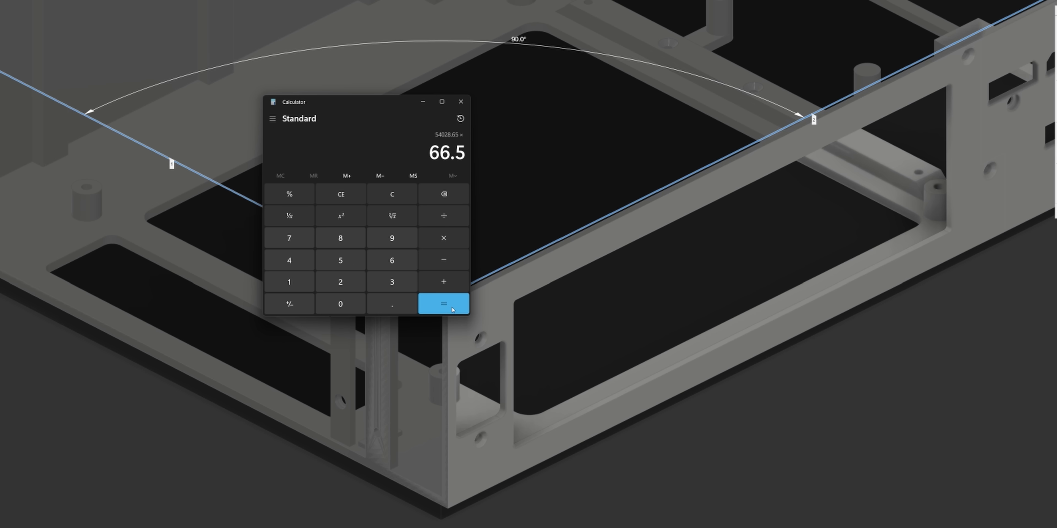
Evaluate 54028.65 × 66.5 to get the case volume 3,592,905.225.
left_click(443, 303)
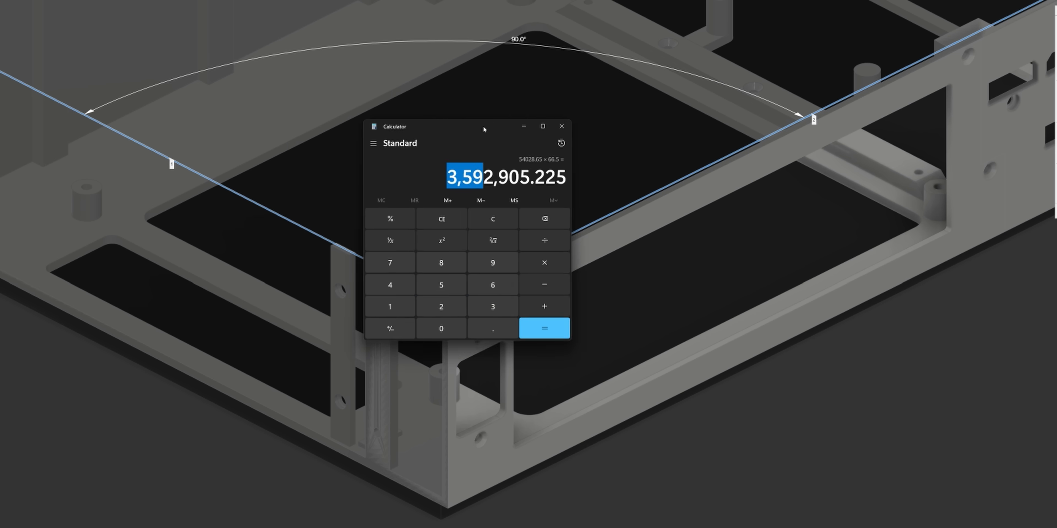